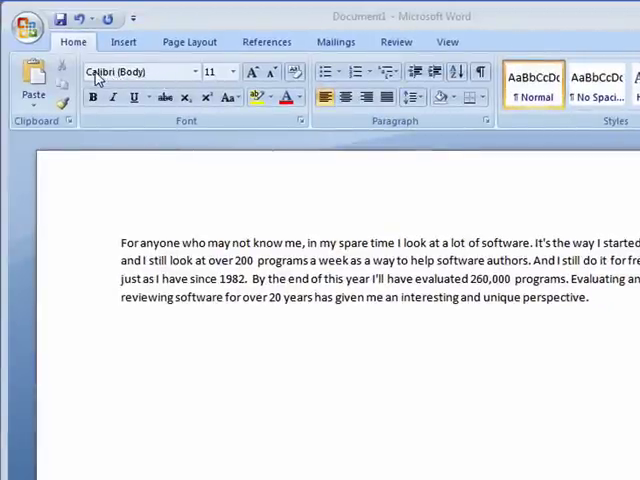
mouse_move(95, 78)
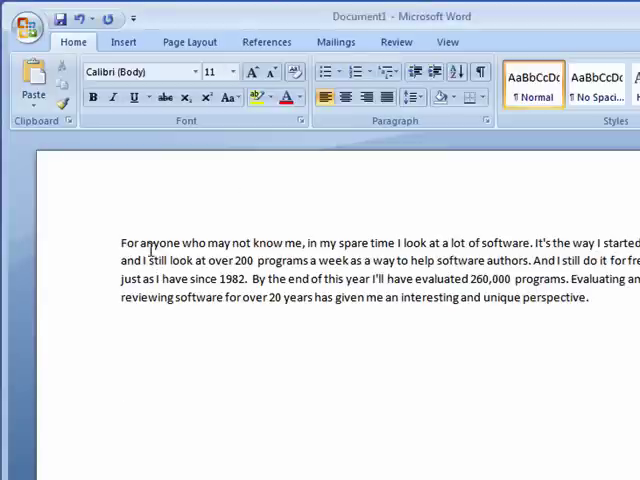
Step: Select the whole paragraph and pick a larger font size from the Font Size list
drag(119, 241, 341, 259)
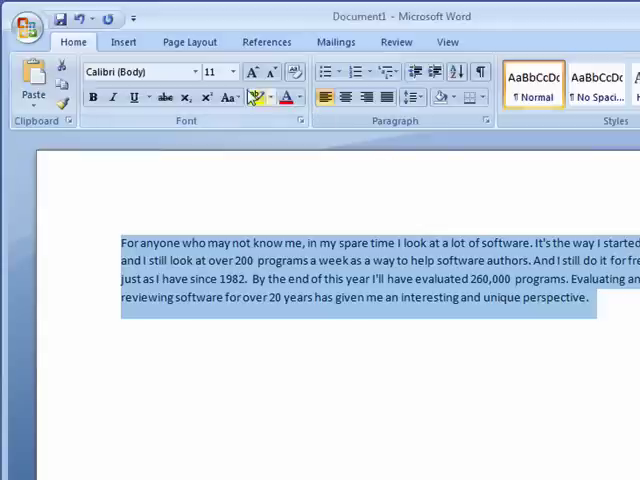
click(235, 71)
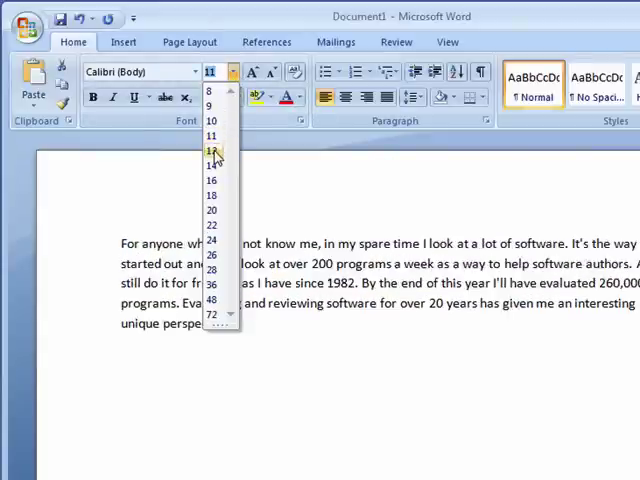
click(211, 165)
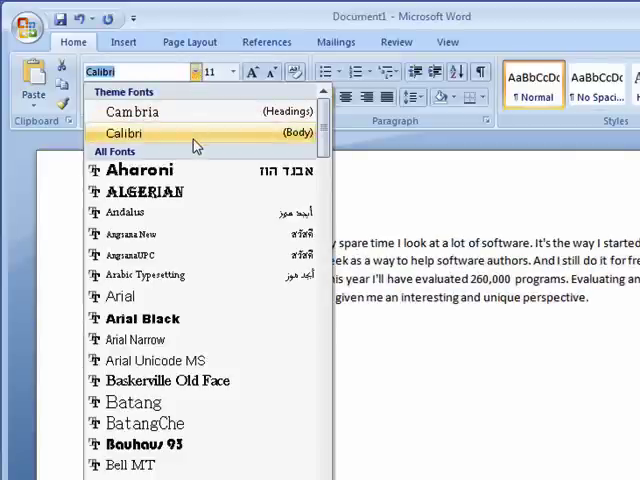
mouse_move(145, 191)
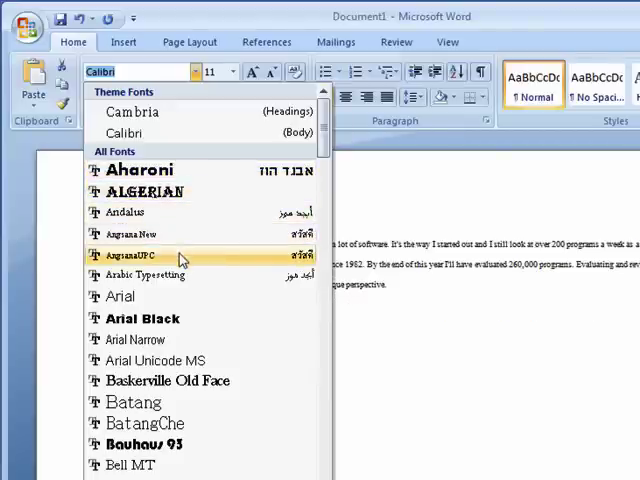
mouse_move(118, 296)
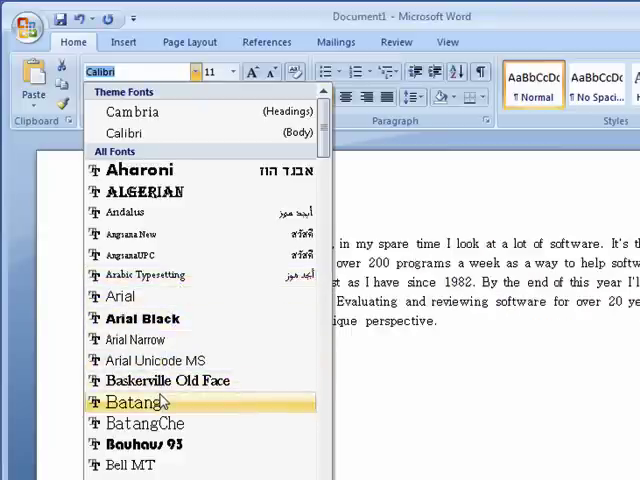
mouse_move(144, 423)
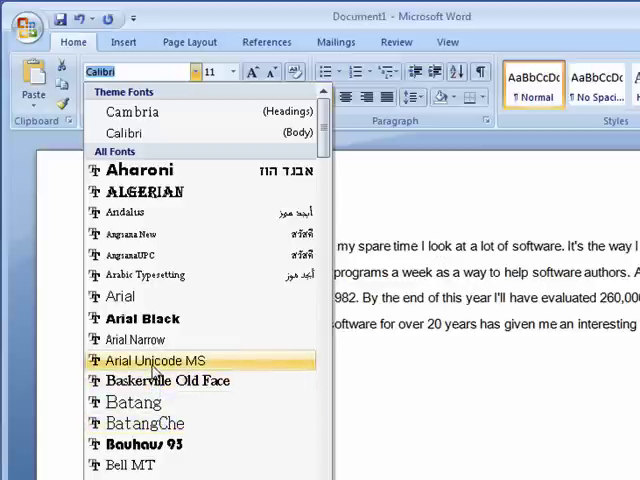
Step: Apply the Arial font to the selected paragraph
click(142, 318)
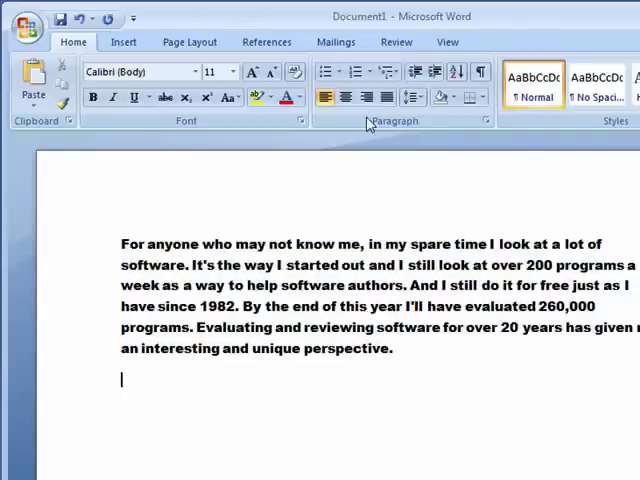
mouse_move(177, 193)
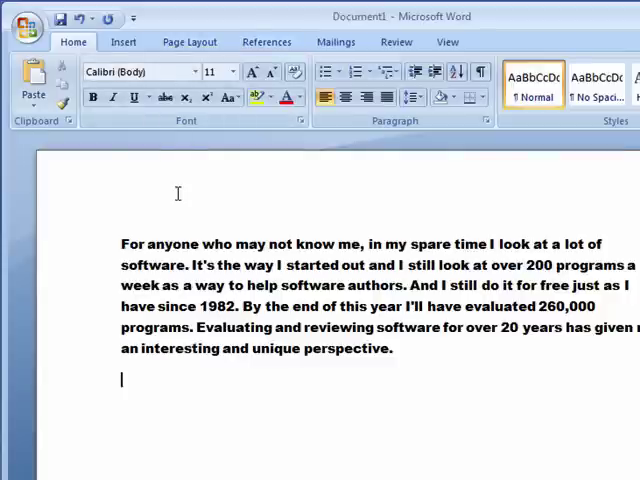
Step: Type 'This is a test' on the empty line below the paragraph
text(This is a)
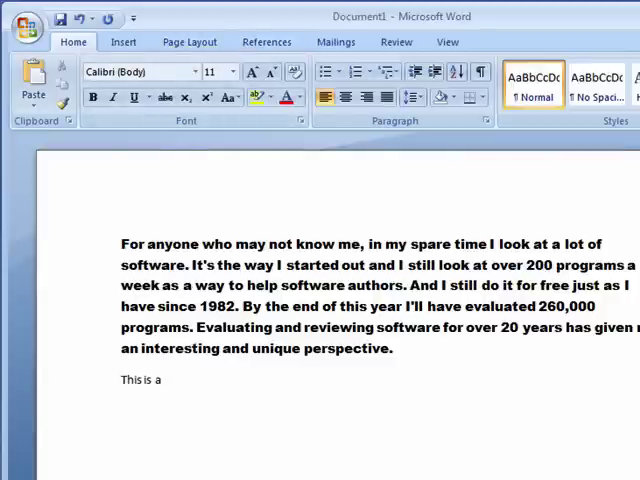
text(test)
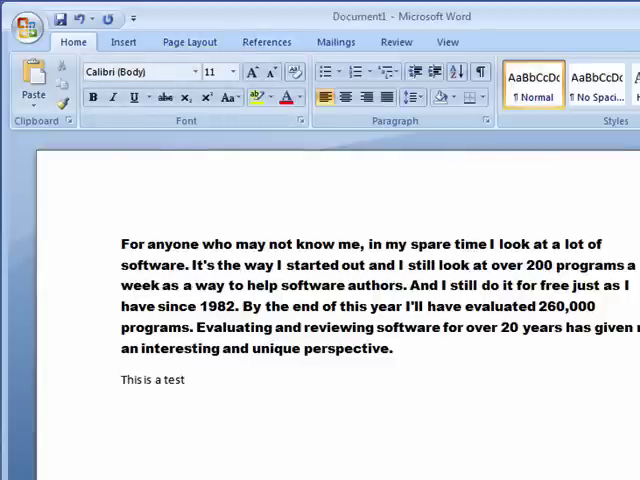